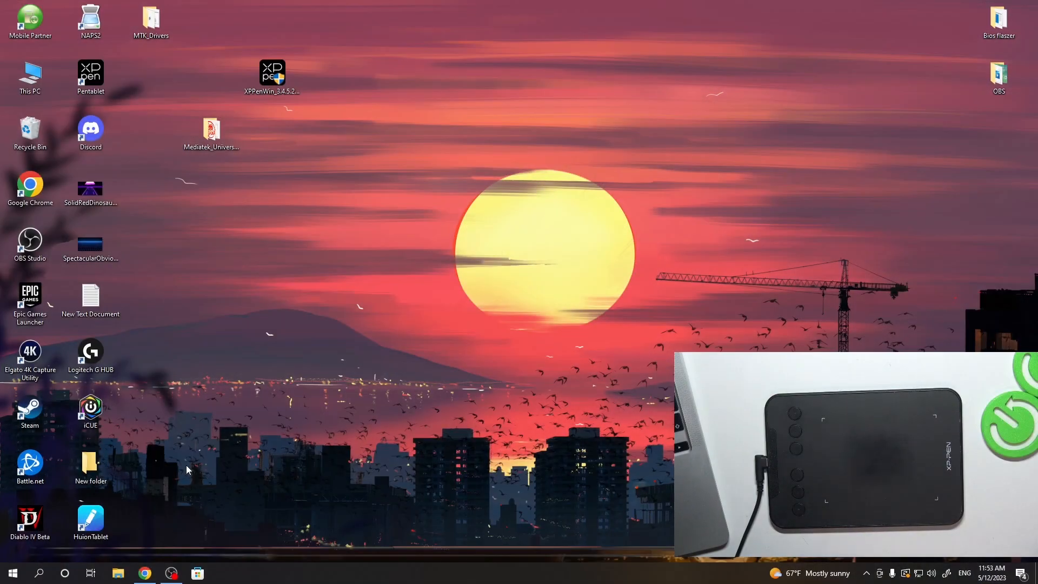
mouse_move(112, 184)
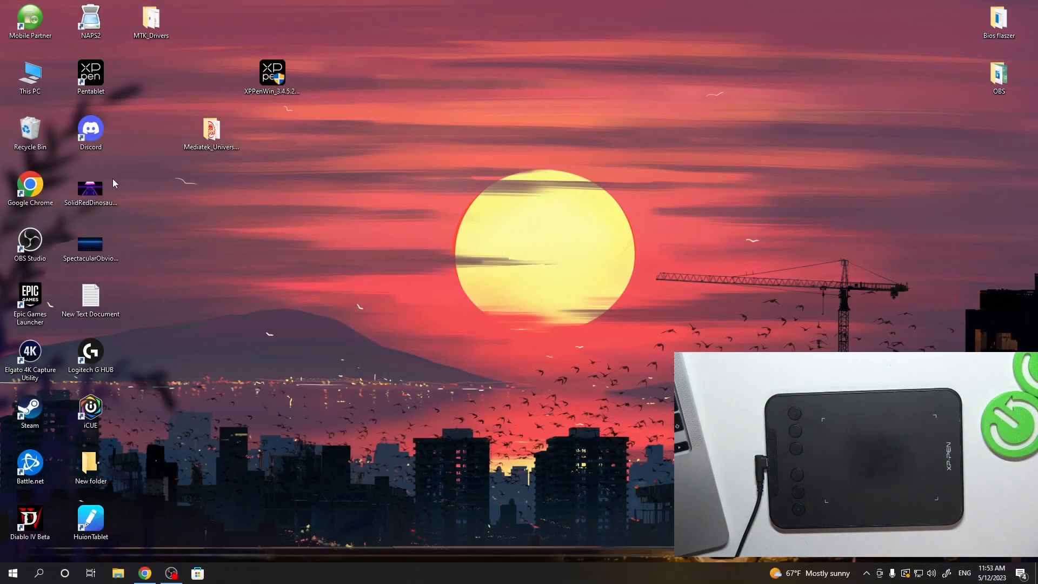
mouse_move(137, 157)
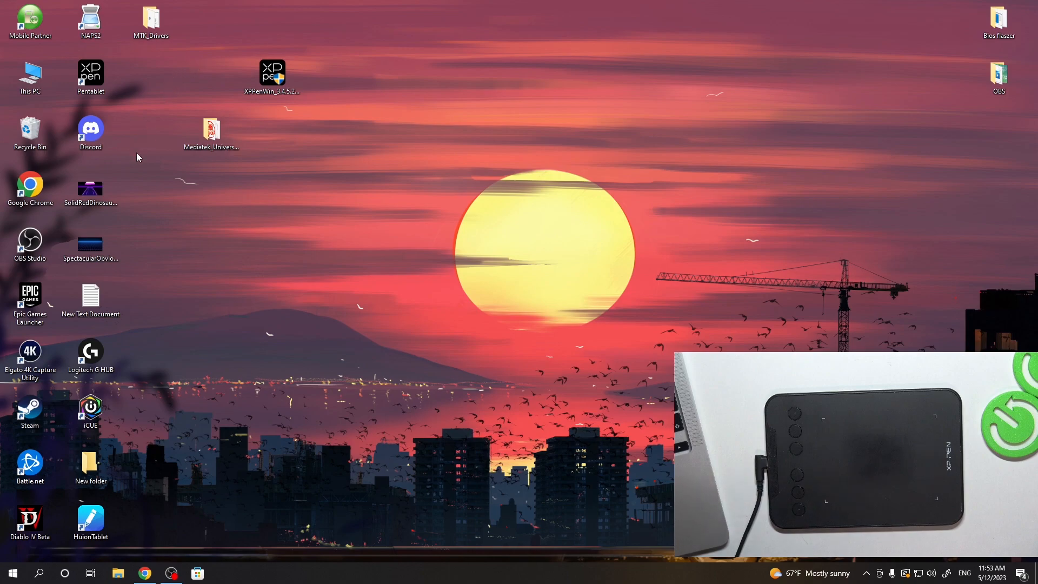
mouse_move(219, 259)
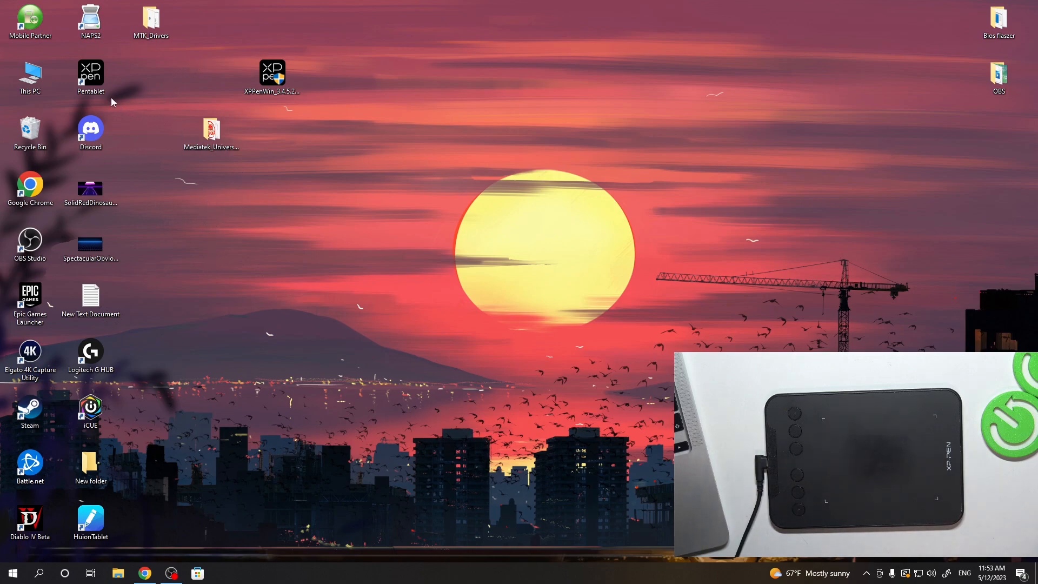
- Launch the XP-Pen Pentablet driver from its desktop shortcut, opening the Work area page
double_click(91, 77)
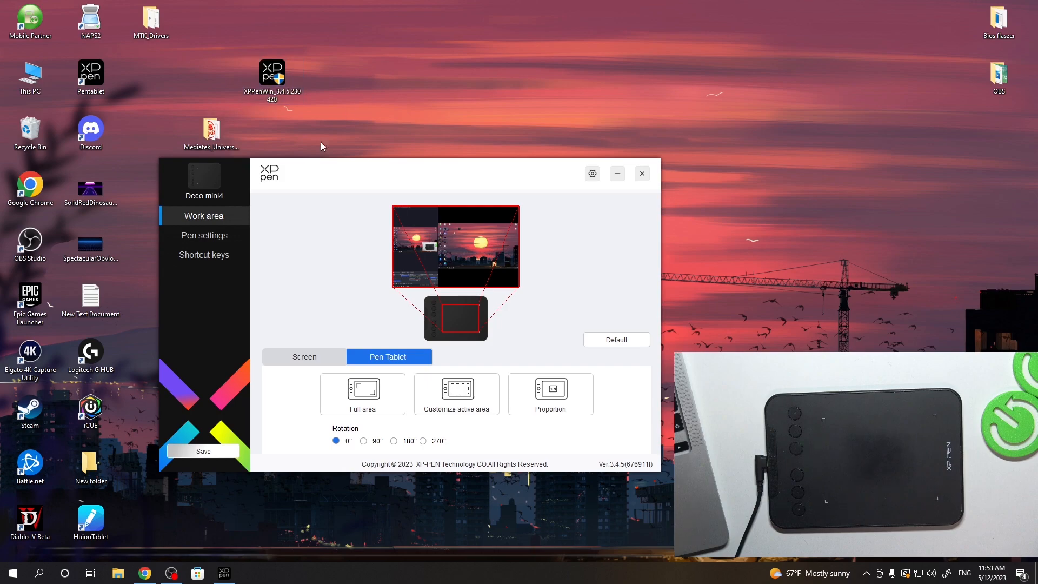
mouse_move(278, 271)
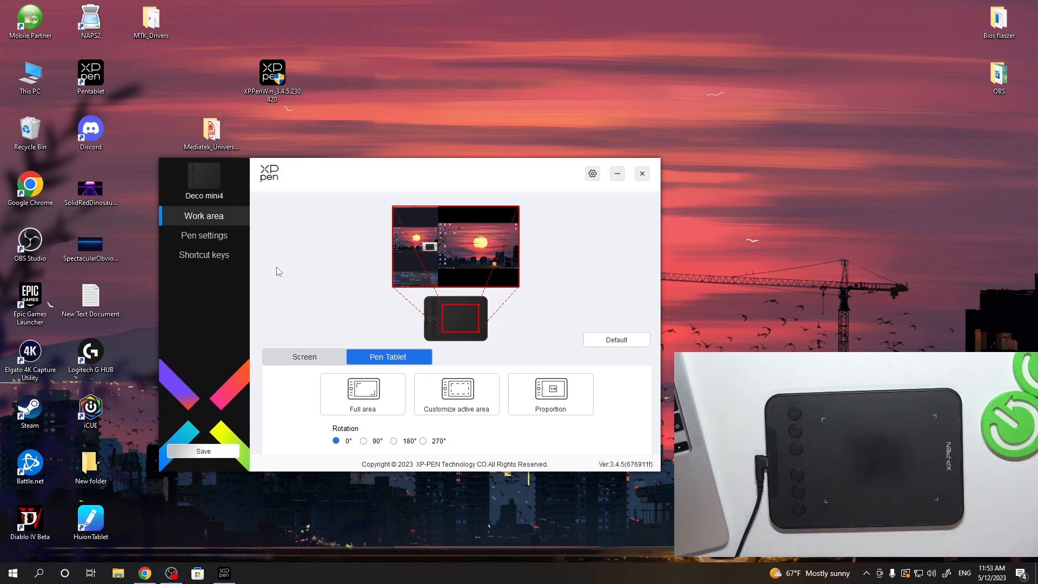
mouse_move(369, 195)
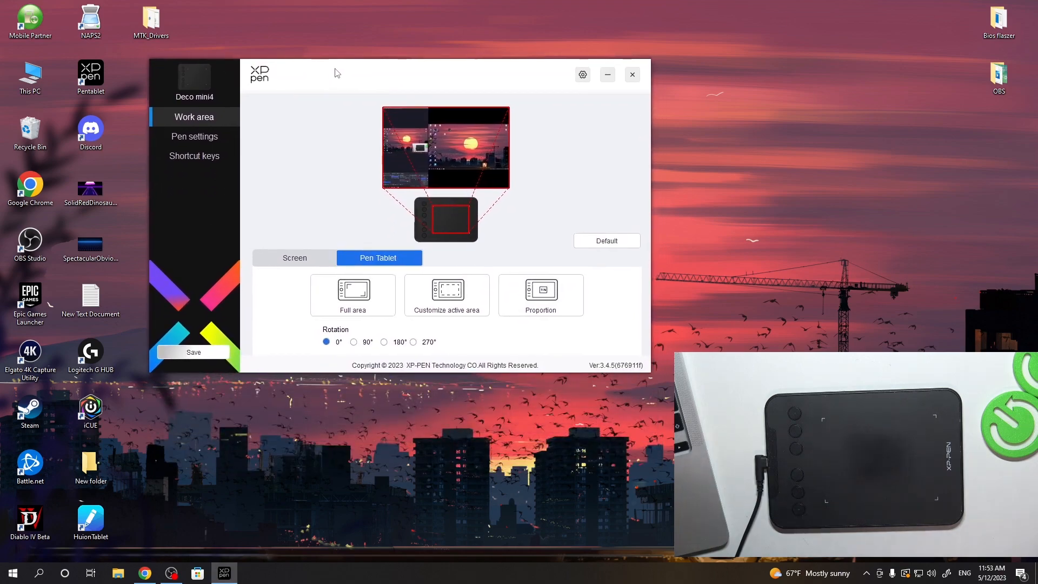
- Go to the Deco mini4 Pen settings page and uncheck Mouse mode
click(194, 136)
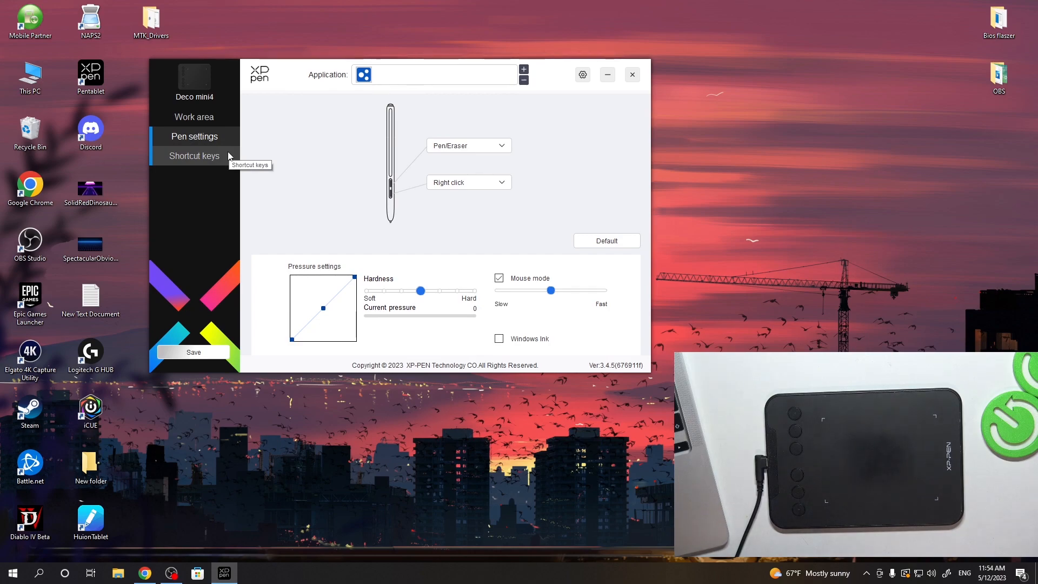
click(499, 277)
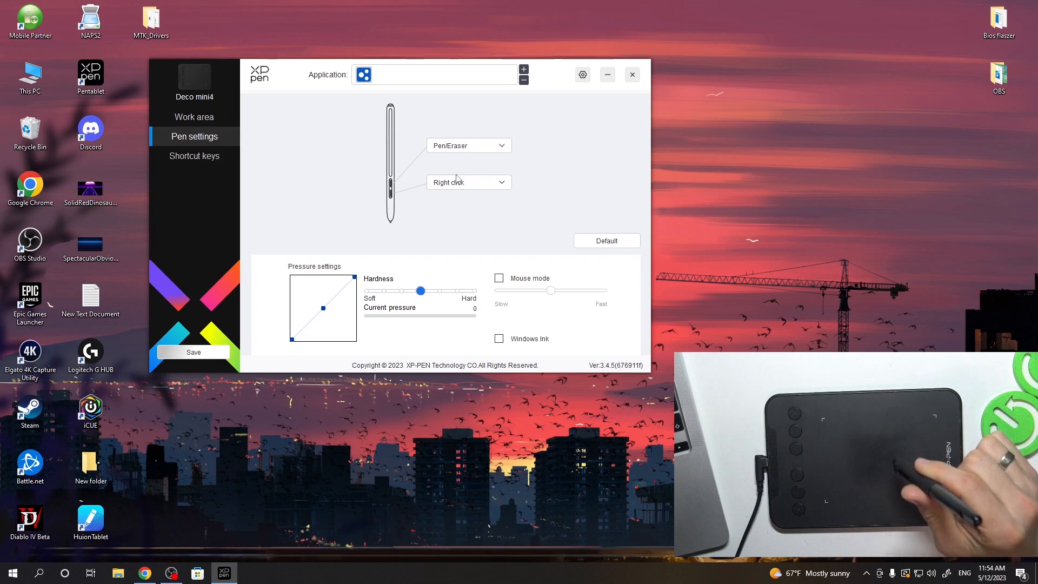
mouse_move(206, 488)
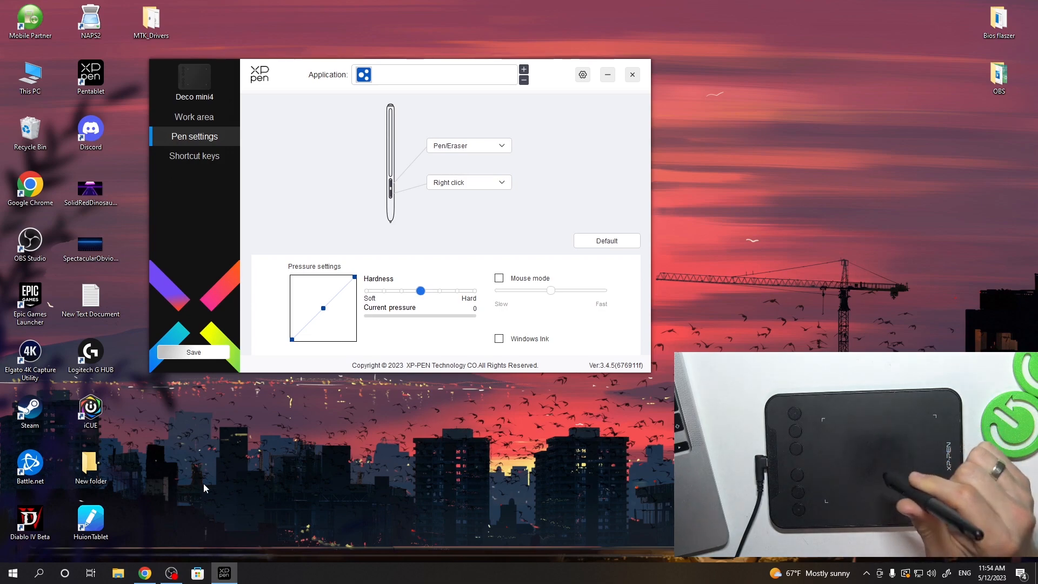
mouse_move(479, 419)
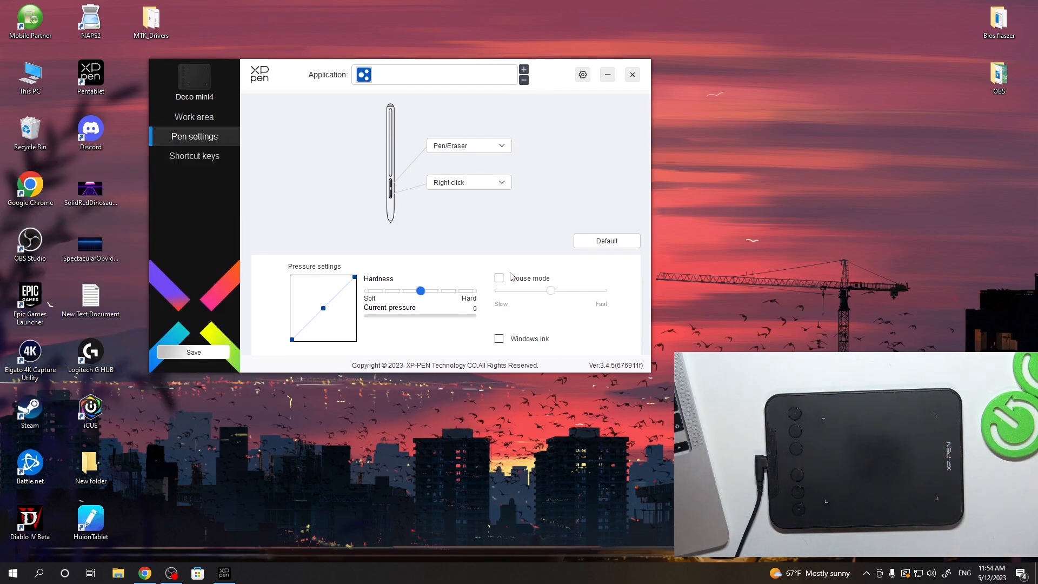
- Re-check Mouse mode in Pen settings, reactivating its speed slider
click(499, 277)
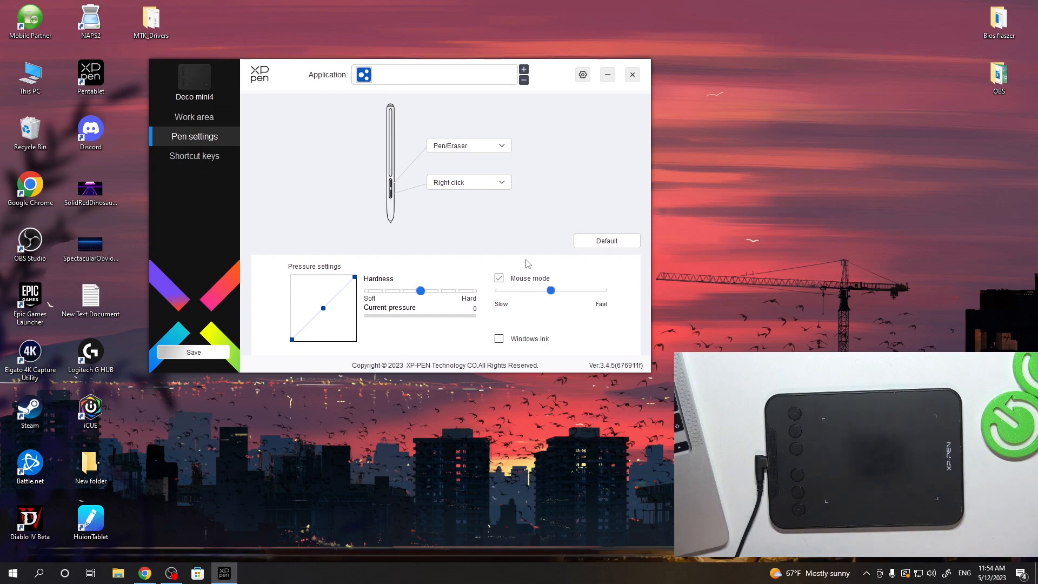